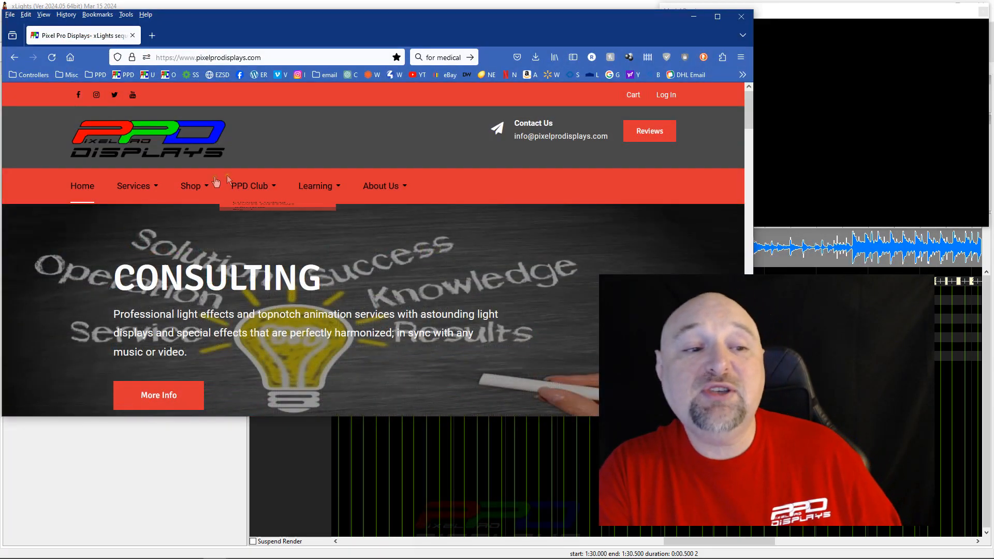
Go to the Pixel Pro Displays Products Archive page listing Services, Swag & Gear and TwinklingTraditions.
{"action": "left_click", "coordinate": [190, 186]}
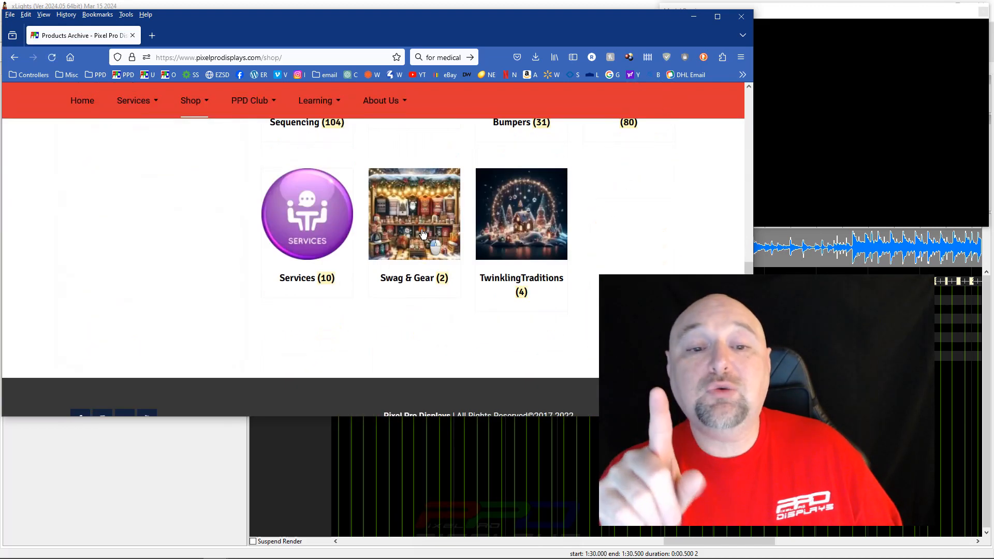
Open the Swag & Gear category showing the two PPD T-shirts.
{"action": "left_click", "coordinate": [414, 214]}
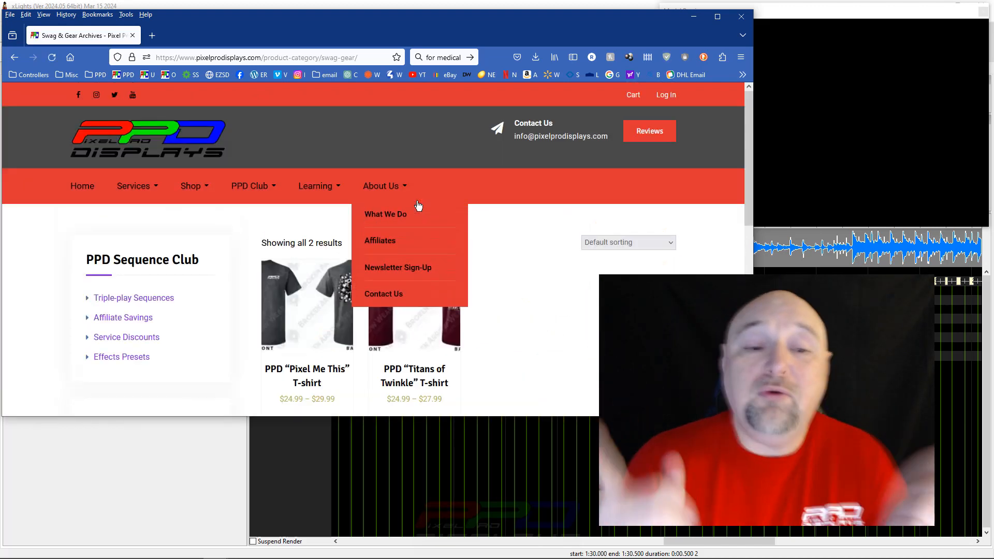
{"action": "mouse_move", "coordinate": [371, 334]}
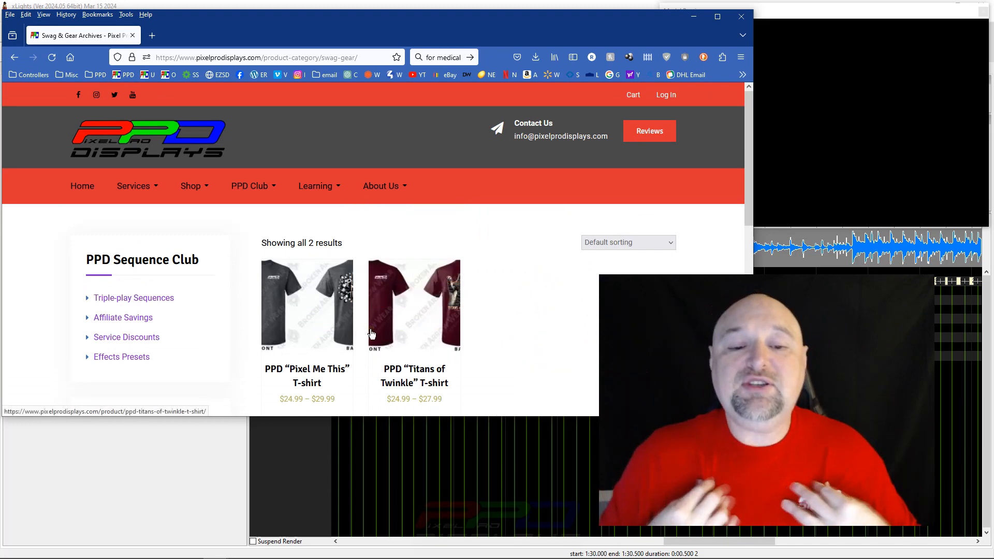
{"action": "mouse_move", "coordinate": [291, 308]}
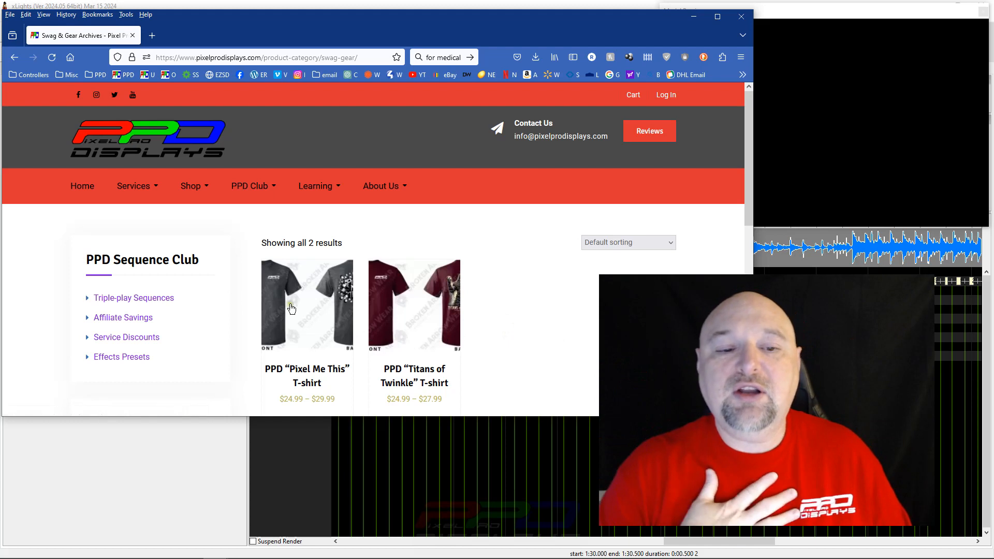
{"action": "mouse_move", "coordinate": [333, 295]}
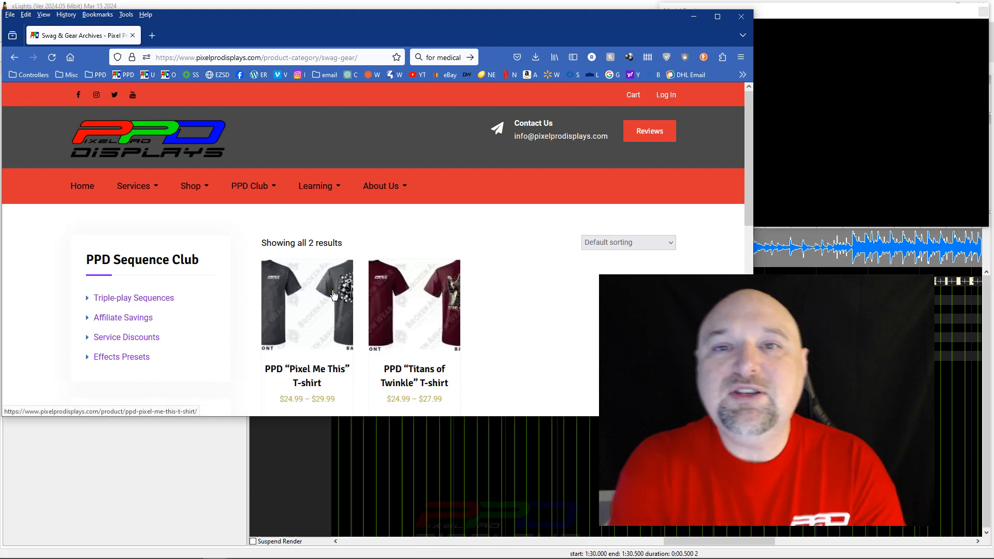